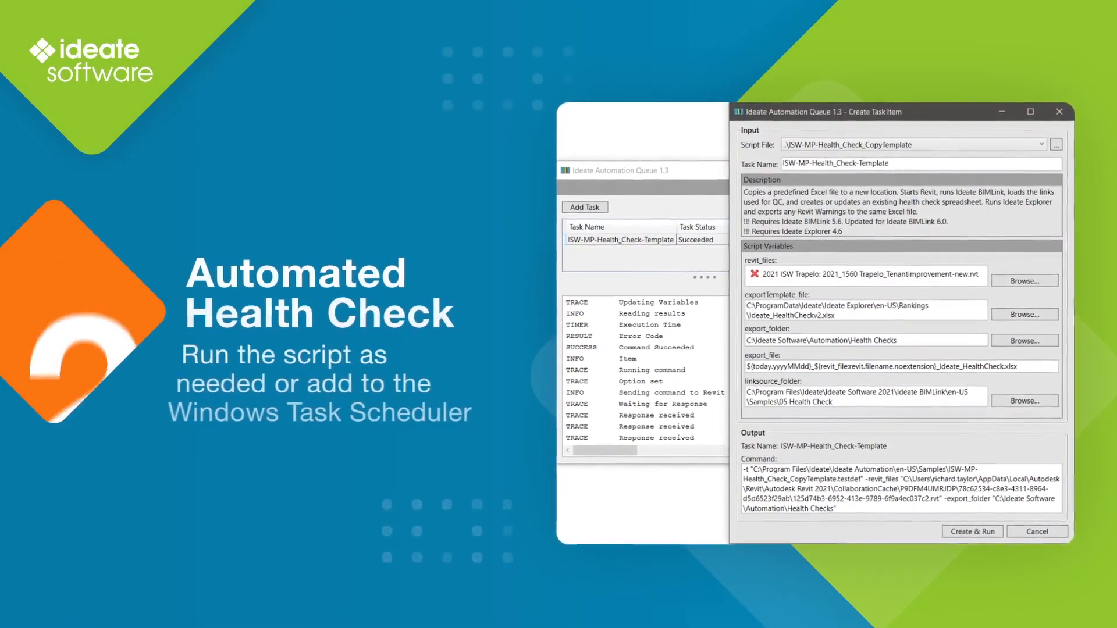
# Bring Ideate Automation Queue forward, showing its empty task list
pyautogui.click(930, 145)
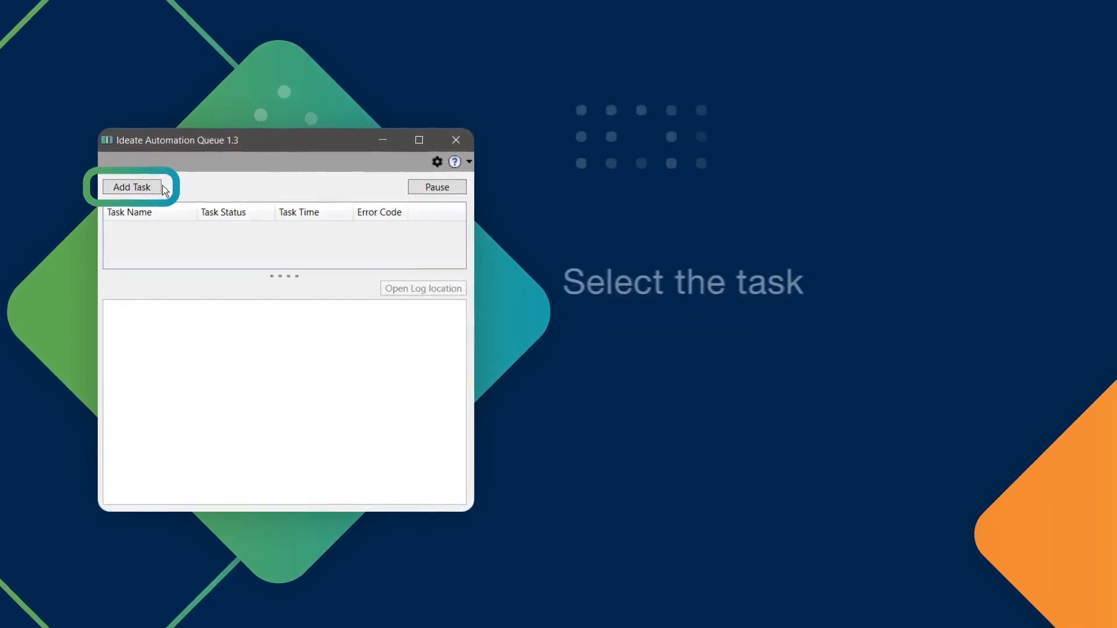
# Add a new task that runs the ISW-MP-Health_Check_CopyTemplate script
pyautogui.click(132, 187)
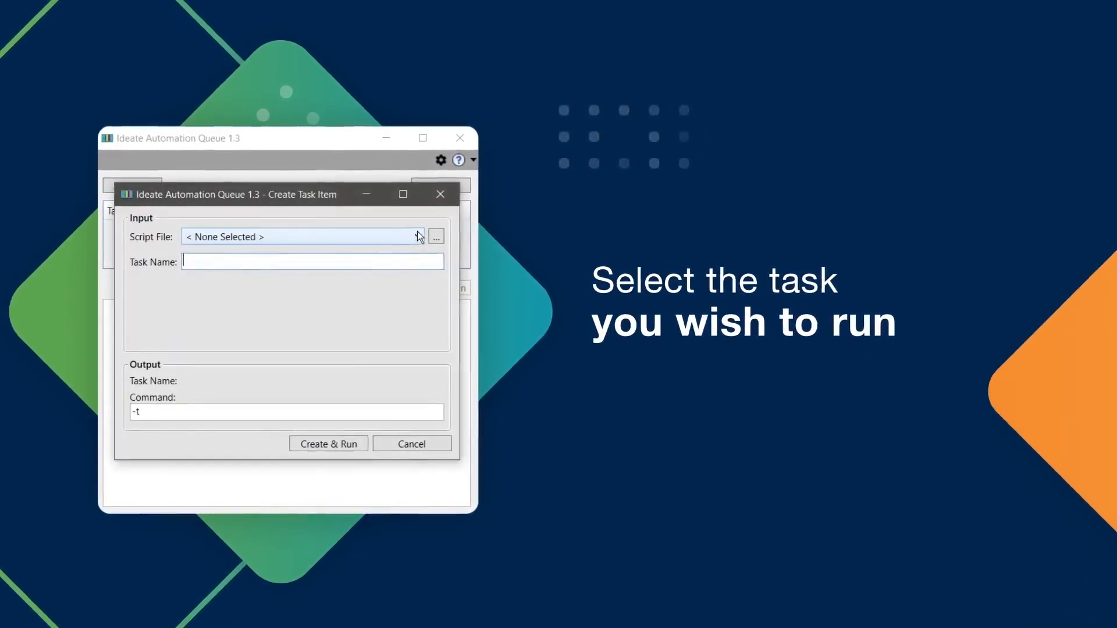
pyautogui.click(419, 235)
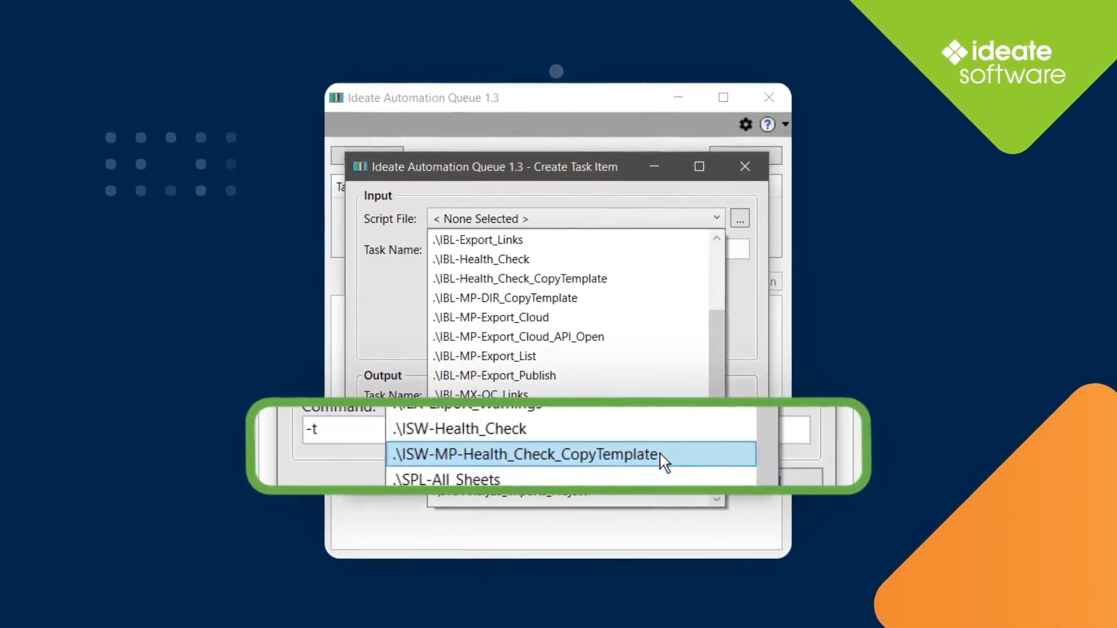
pyautogui.click(524, 454)
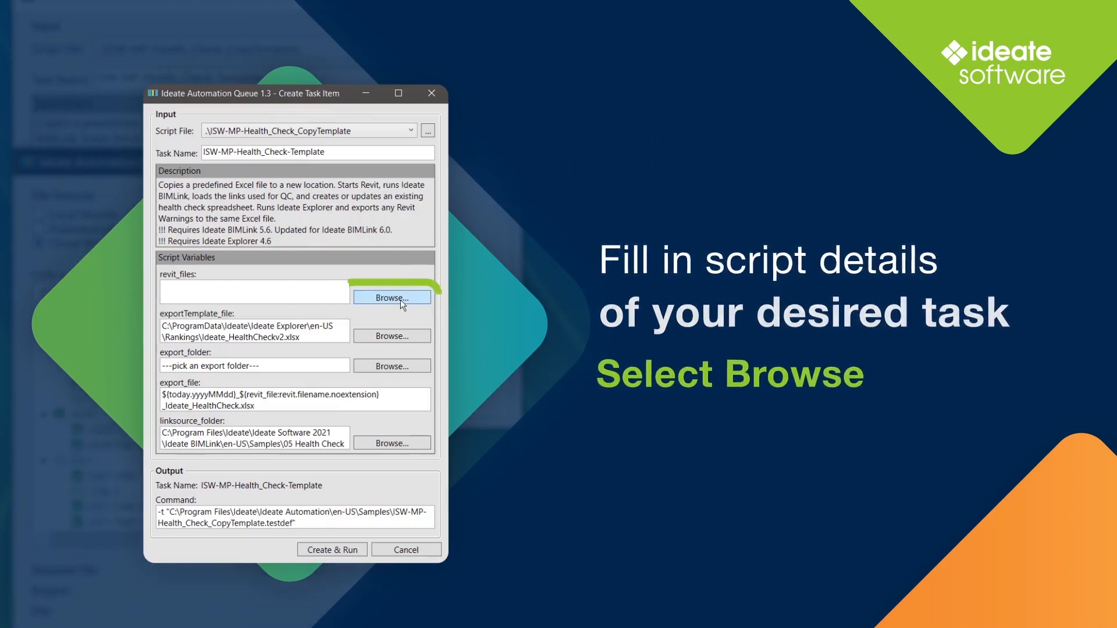
# Open the Select Revit File dialog for the task's revit_files variable
pyautogui.click(391, 297)
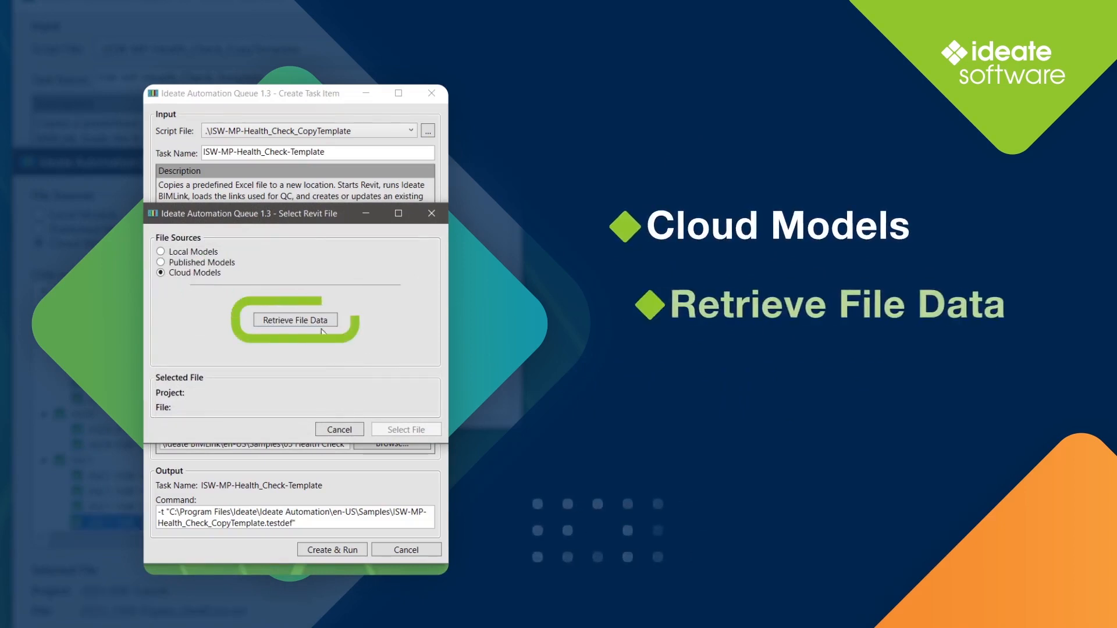
# Load cloud models and add the Trapelo ShellCore and TenantImprovement models as input files
pyautogui.click(294, 319)
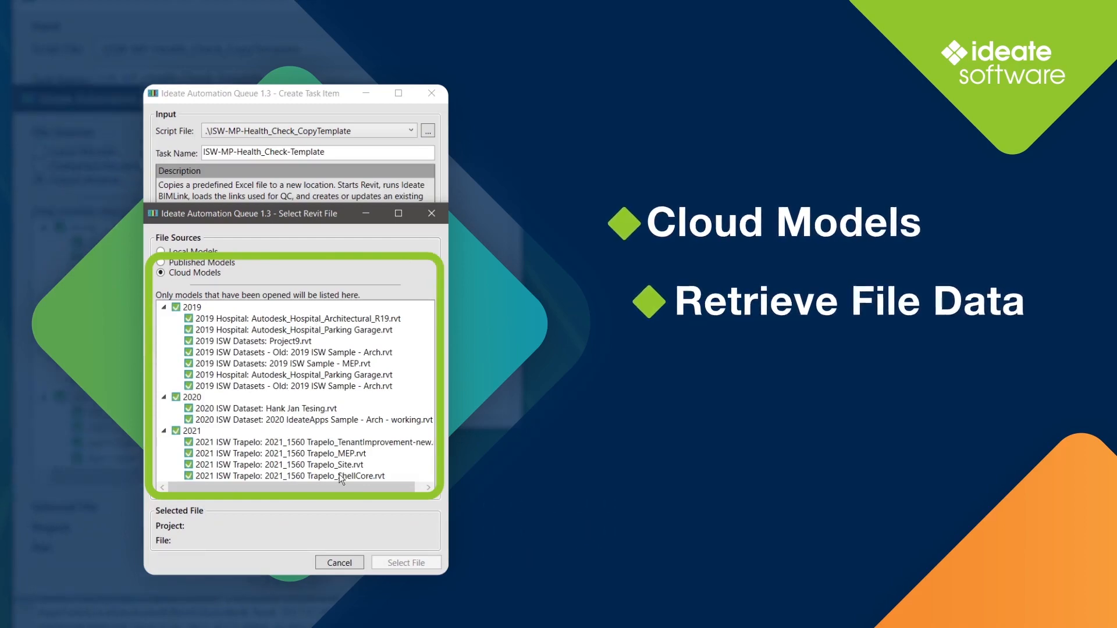
pyautogui.click(405, 563)
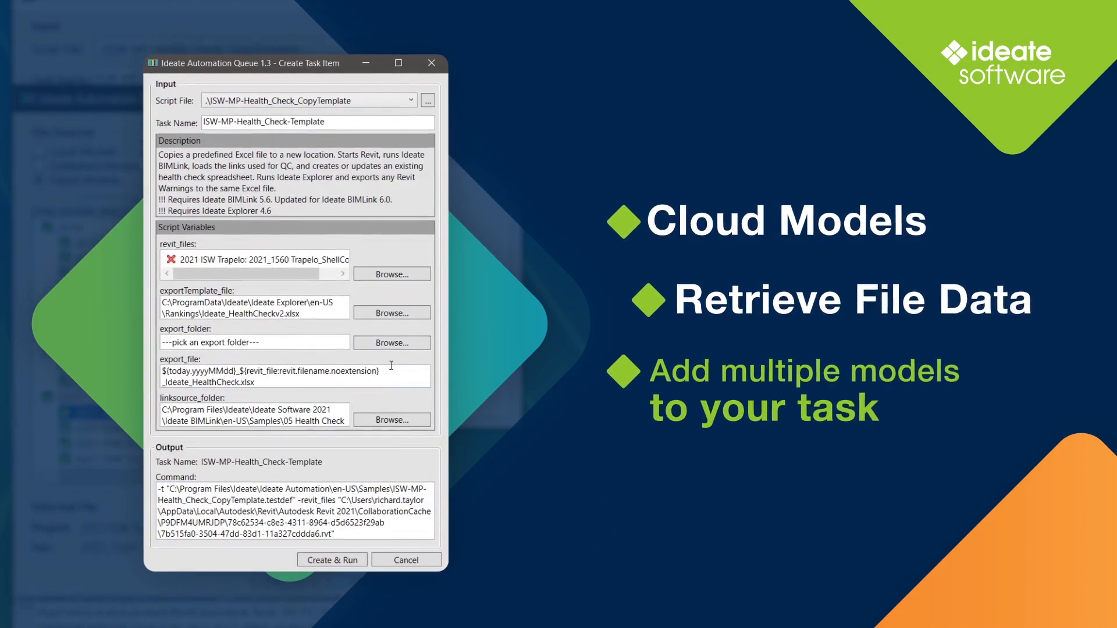
pyautogui.click(391, 274)
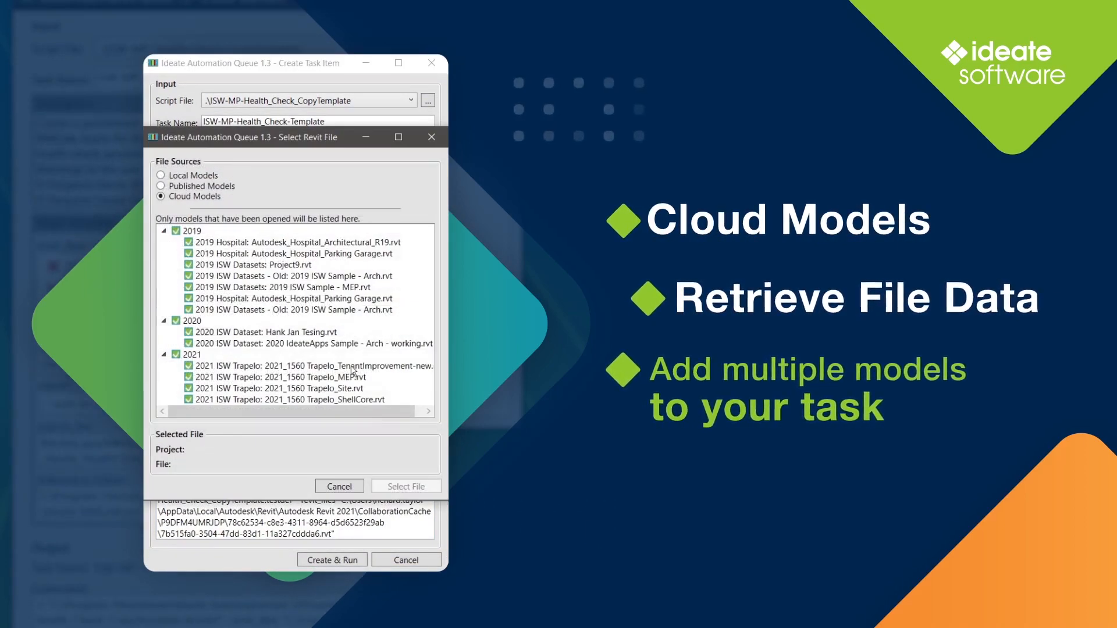
pyautogui.click(405, 486)
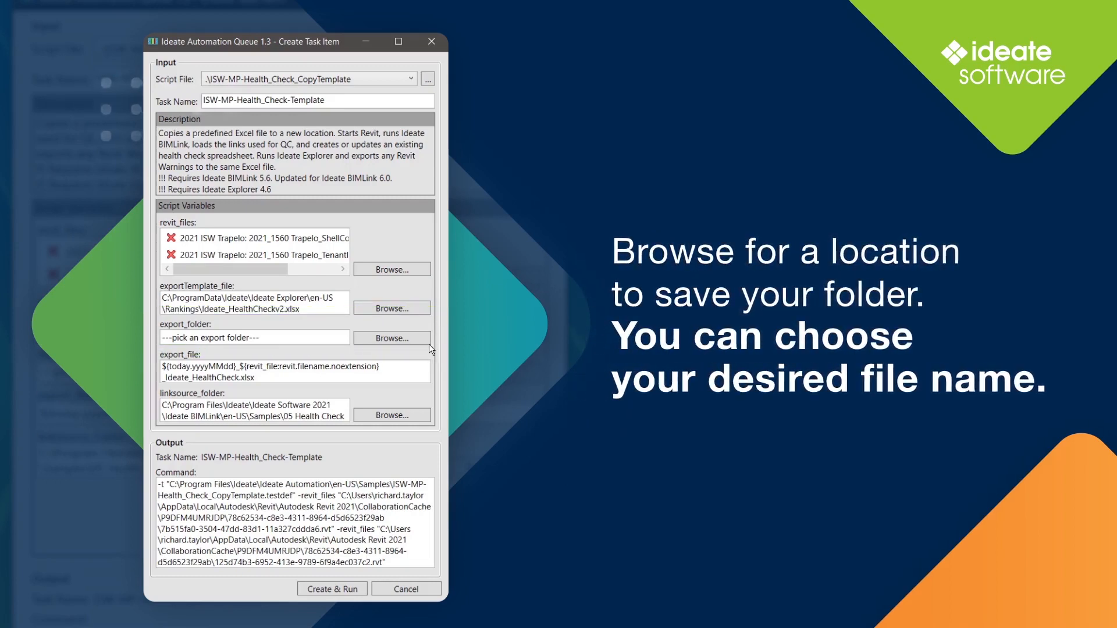
pyautogui.click(292, 371)
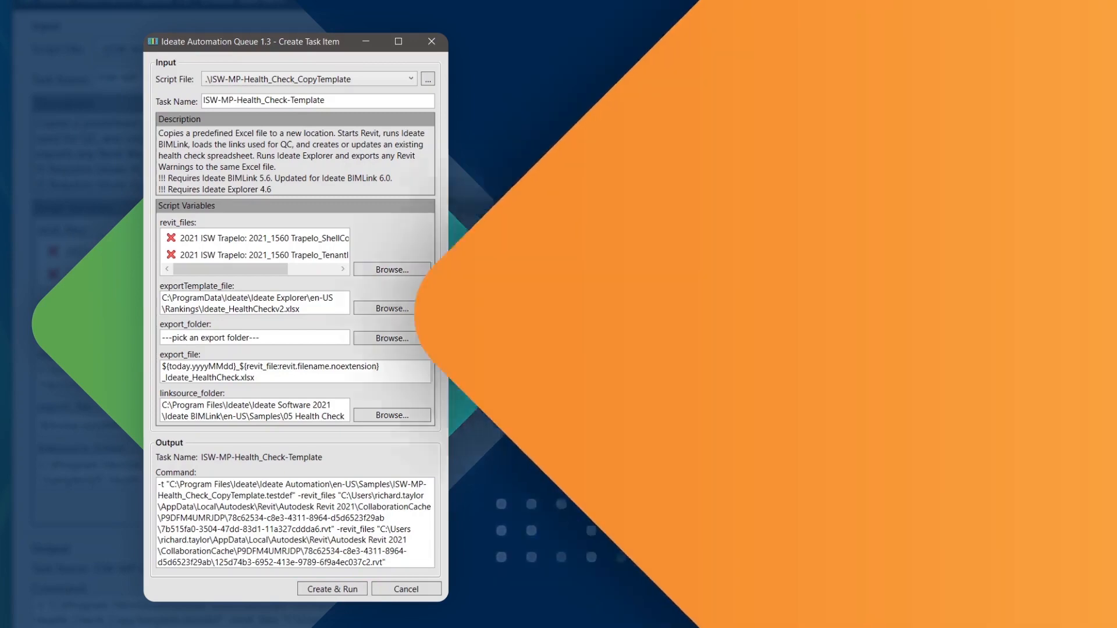
pyautogui.click(331, 588)
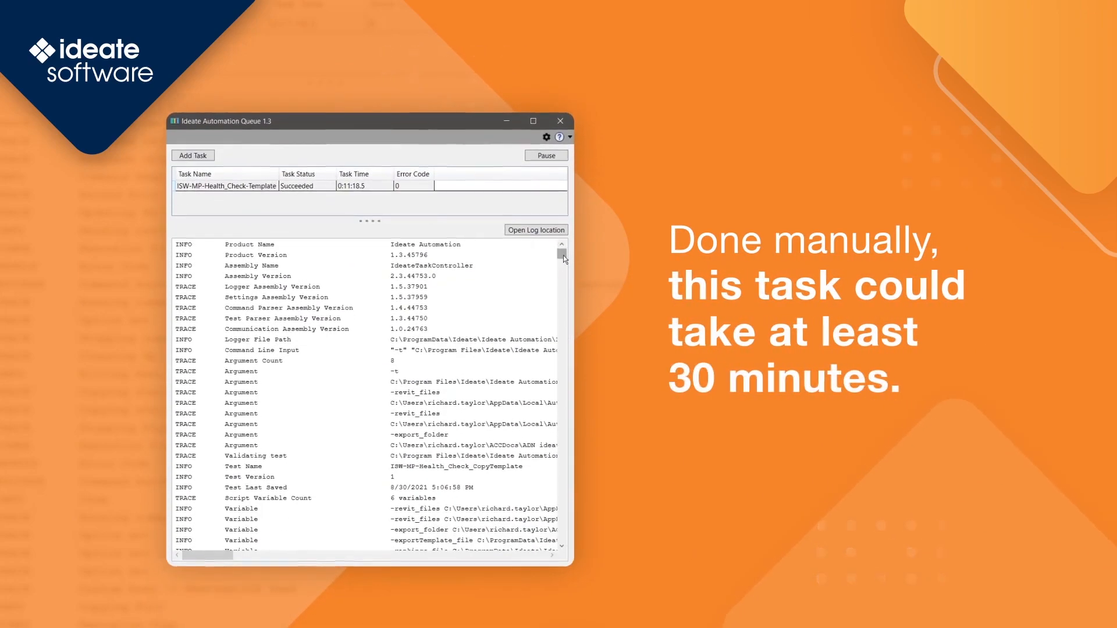
pyautogui.scroll(-3)
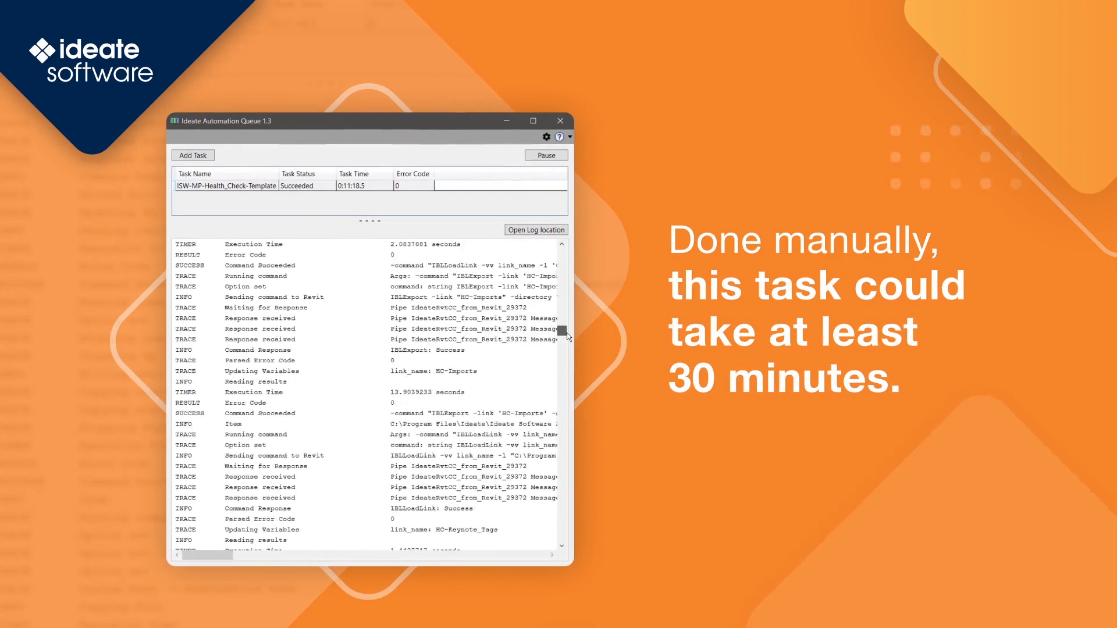
pyautogui.scroll(-3)
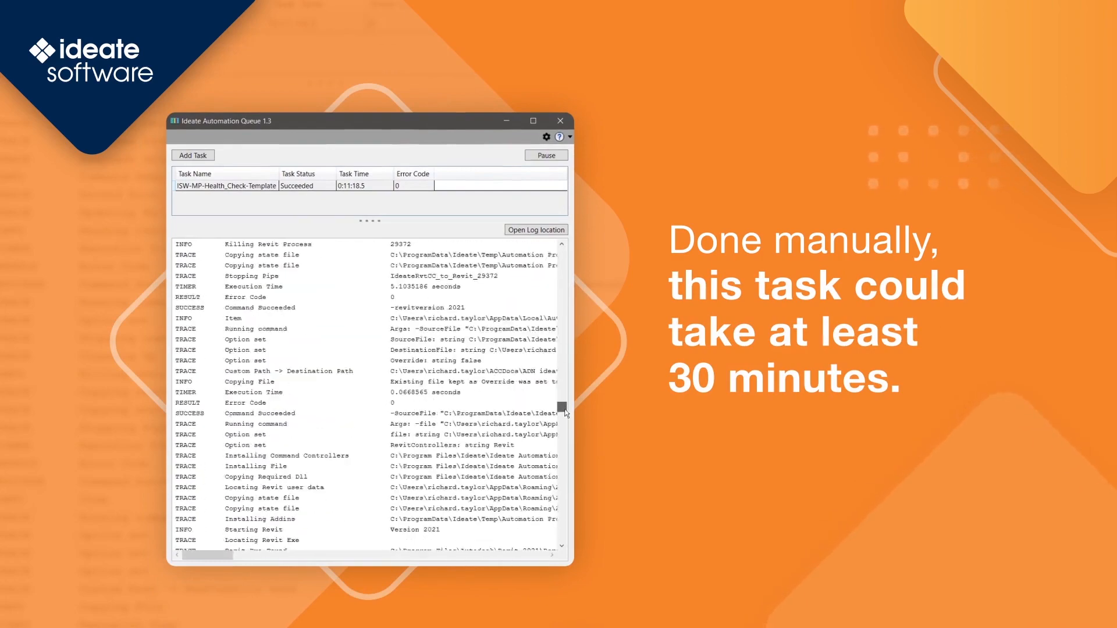
pyautogui.scroll(-3)
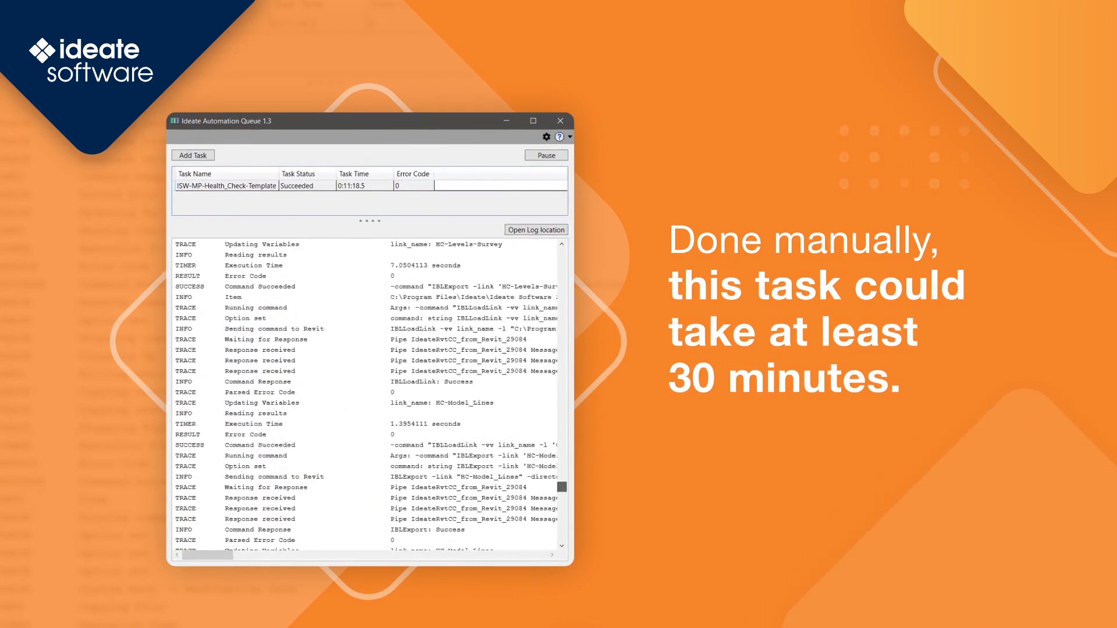